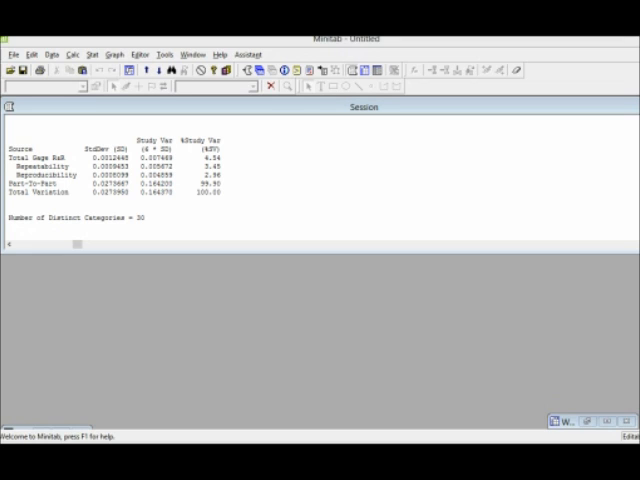
Start a Gage R&R study worksheet with 10 parts, 3 operators and 2 replicates.
left_click(92, 53)
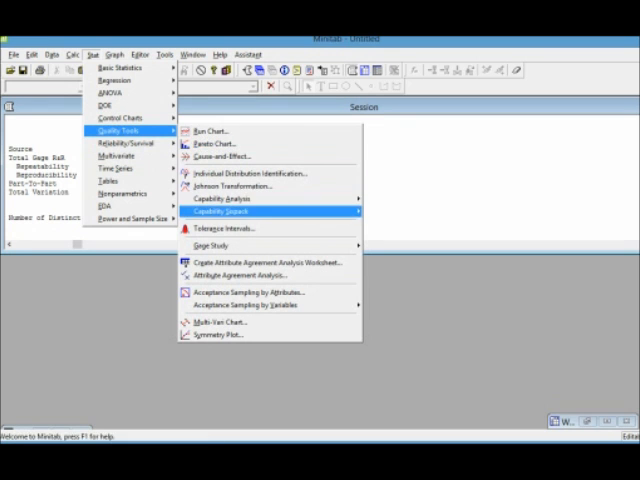
mouse_move(207, 244)
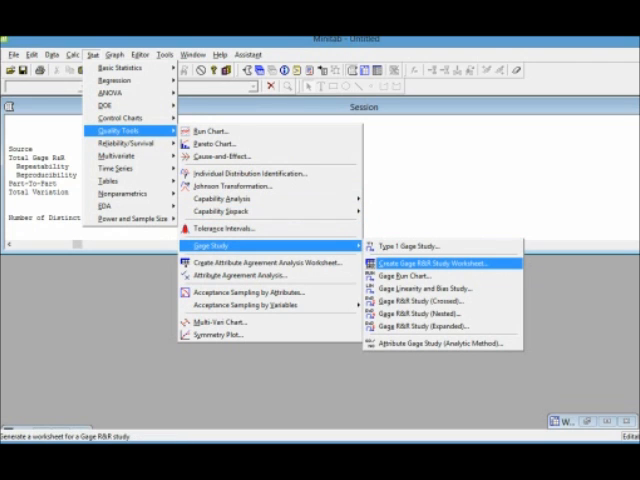
left_click(435, 262)
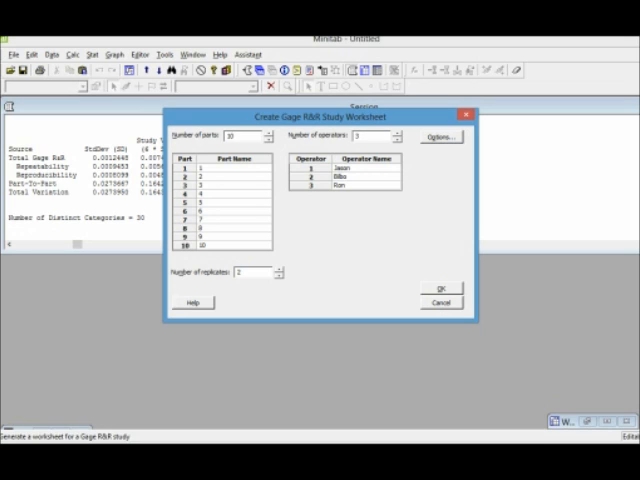
Check the operator names and 2 replicates, then bring up the randomization options.
left_click(363, 169)
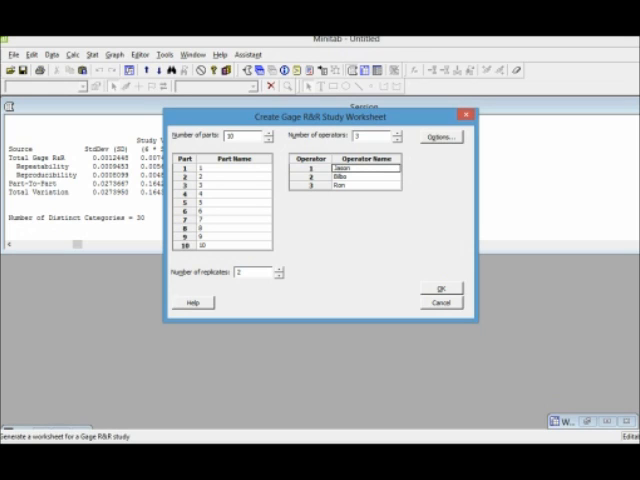
left_click(365, 176)
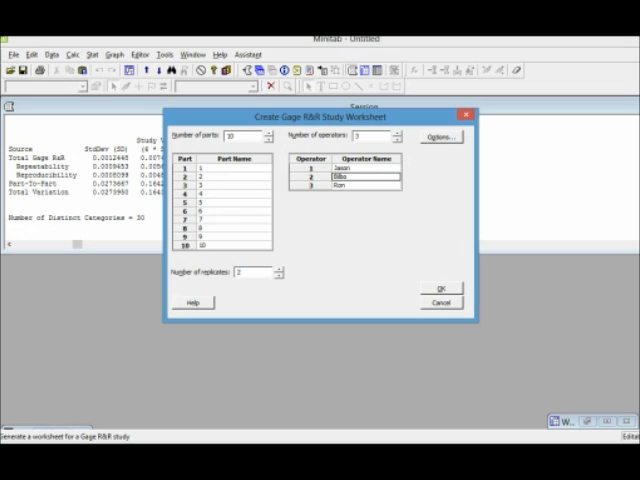
left_click(365, 185)
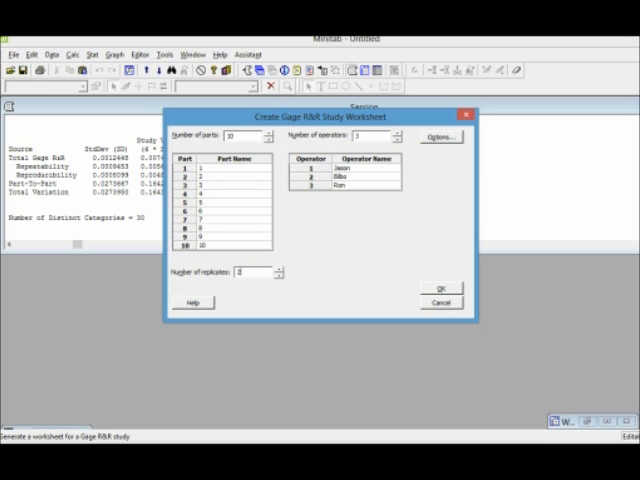
left_click(439, 135)
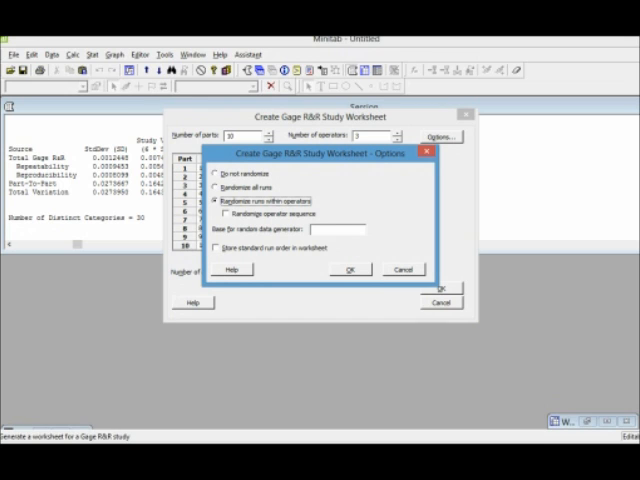
Randomize runs within operators and generate the gage study worksheet.
left_click(221, 173)
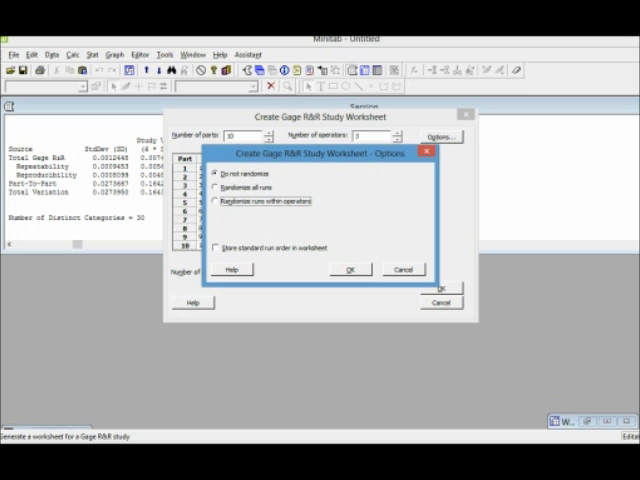
left_click(220, 200)
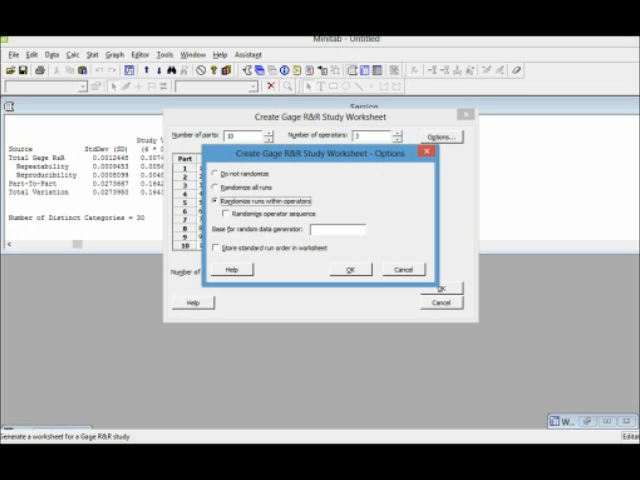
left_click(349, 269)
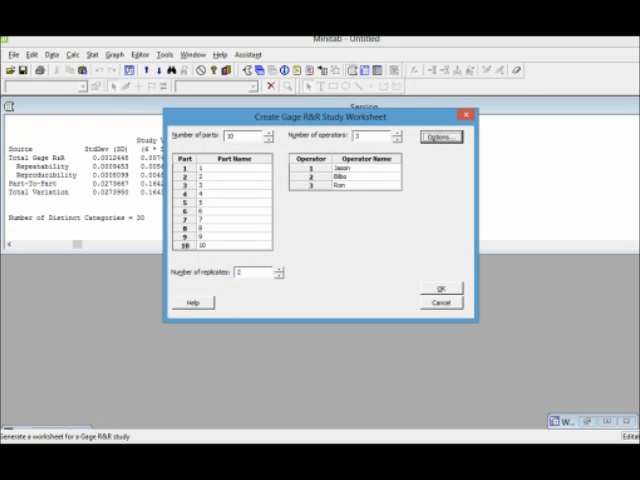
left_click(440, 289)
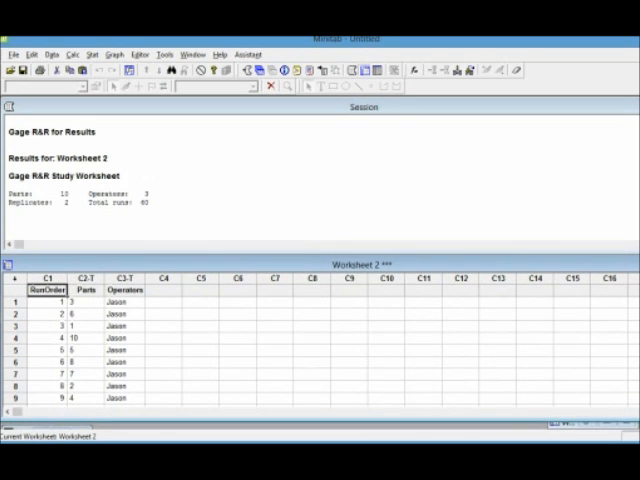
Name worksheet column C4 'Results' for the measurement data.
left_click(163, 289)
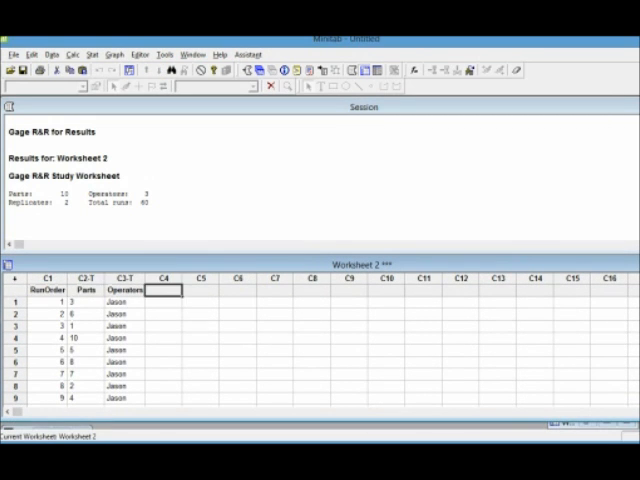
left_click(44, 289)
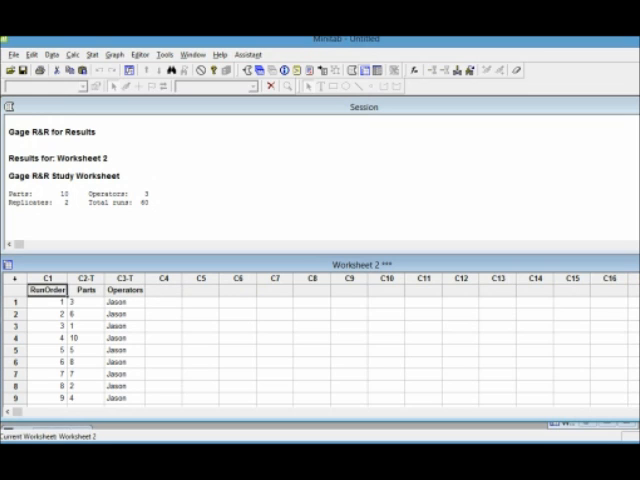
left_click(44, 301)
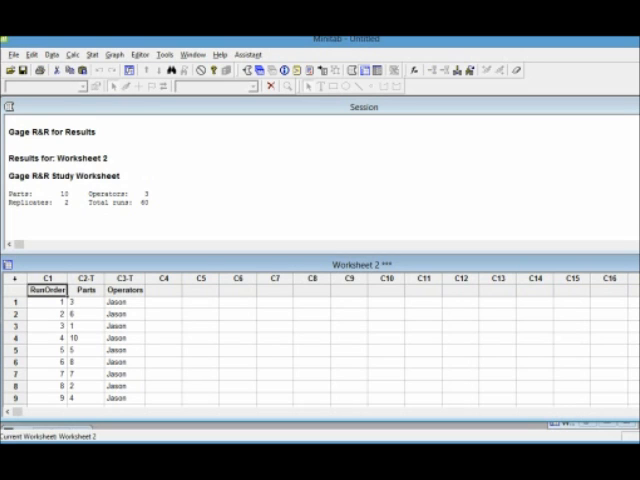
left_click(86, 301)
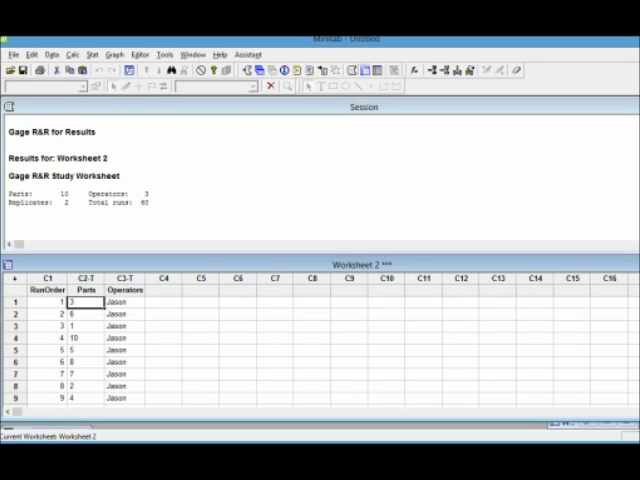
left_click(164, 302)
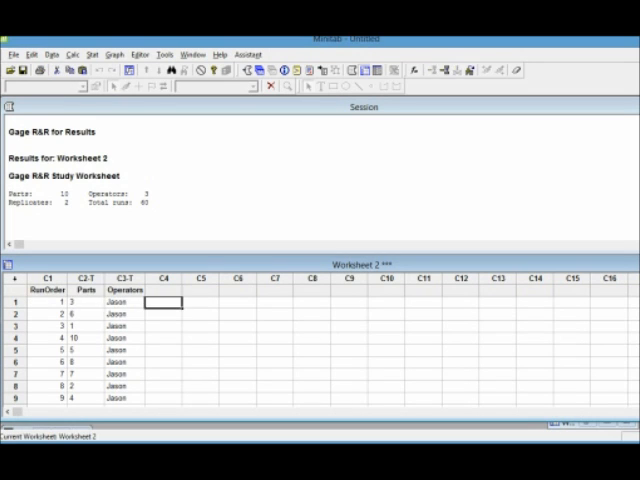
left_click(164, 289)
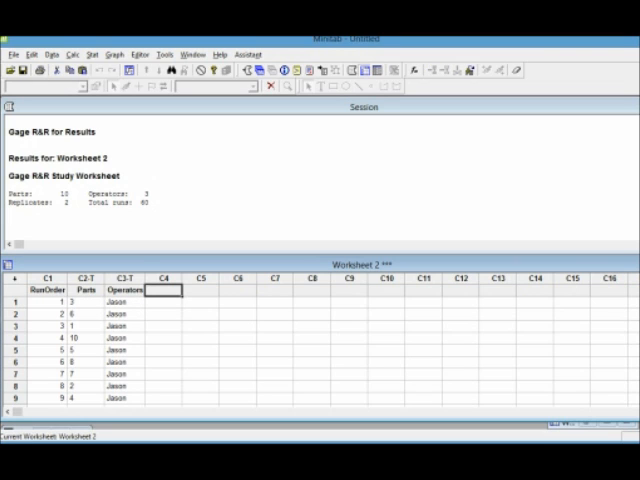
type("Results")
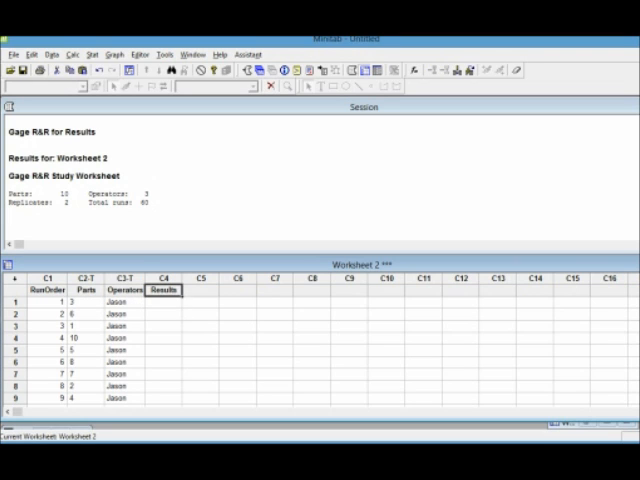
left_click(85, 290)
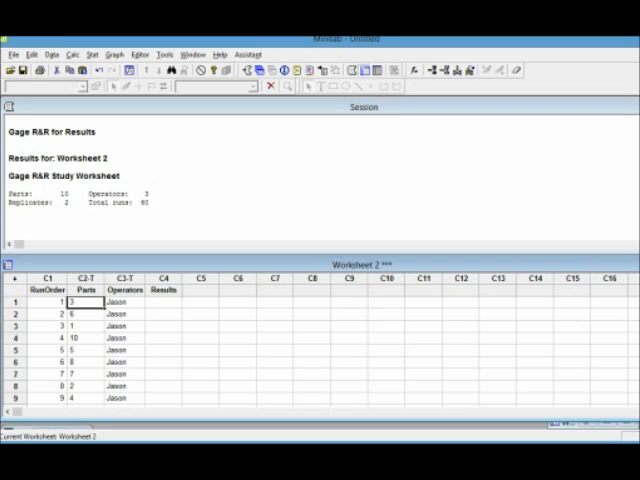
left_click(163, 302)
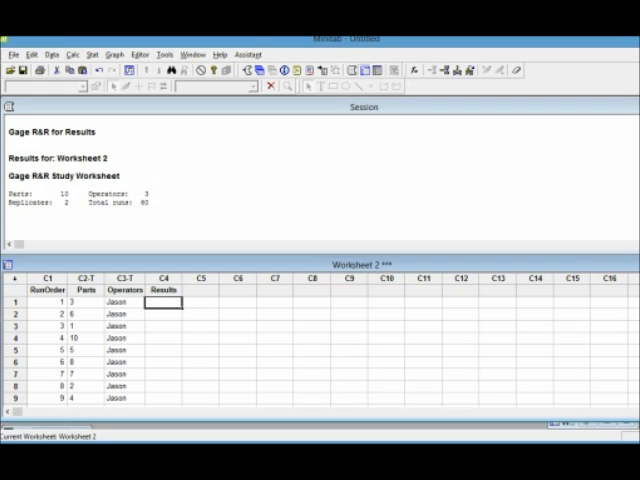
left_click(124, 290)
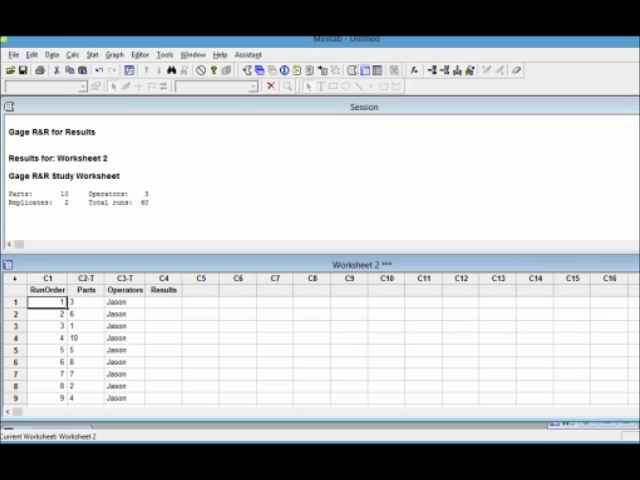
left_click(163, 301)
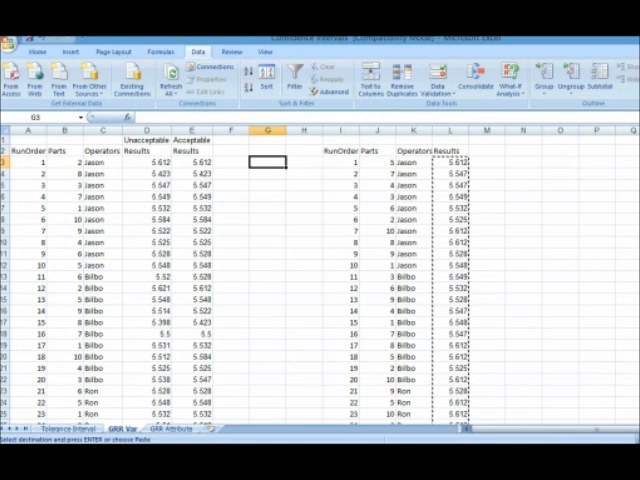
Copy Excel's measurement results and return to the Minitab worksheet.
left_click(150, 165)
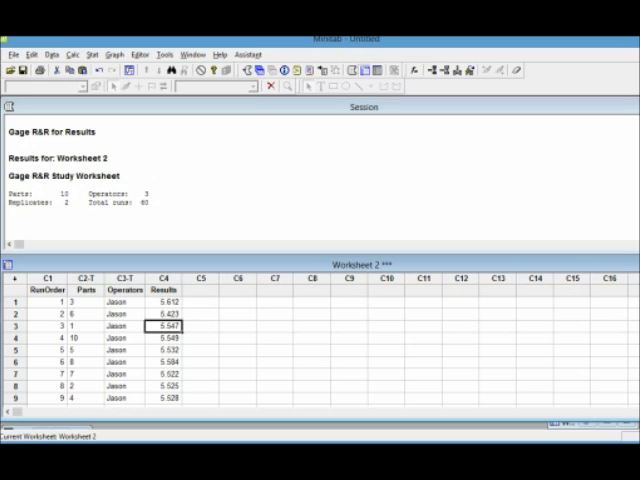
left_click(164, 314)
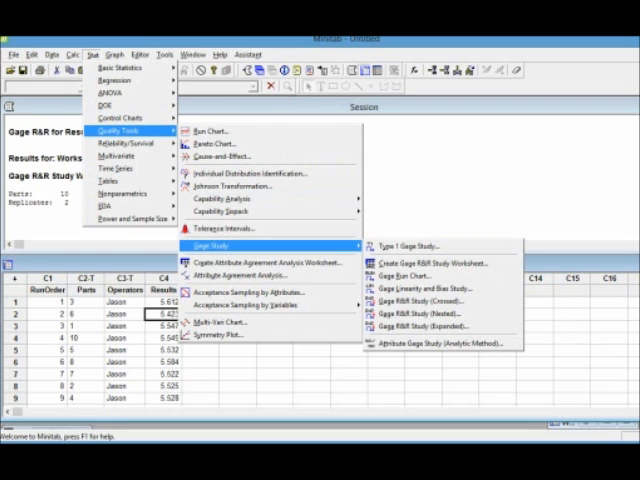
mouse_move(435, 301)
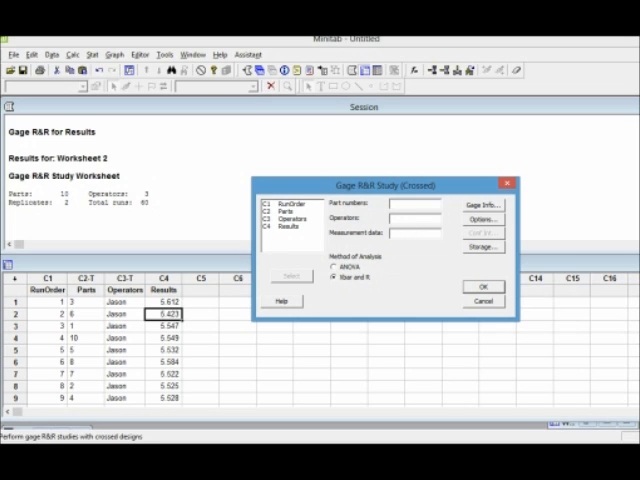
Assign Parts, Operators and Results in the crossed study using the Xbar and R method.
type("Parts")
type("Results")
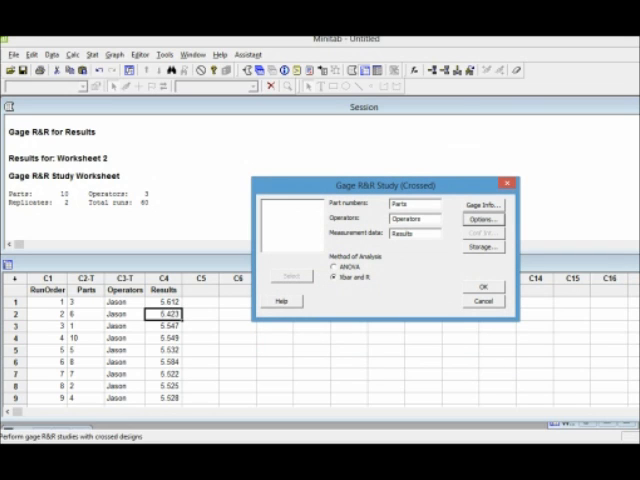
Run the crossed Gage R&R study and maximize its Xbar/R graph for inspection.
left_click(484, 285)
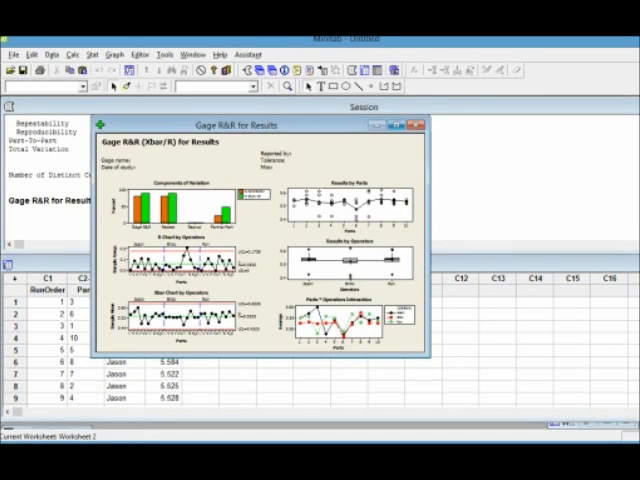
left_click(403, 124)
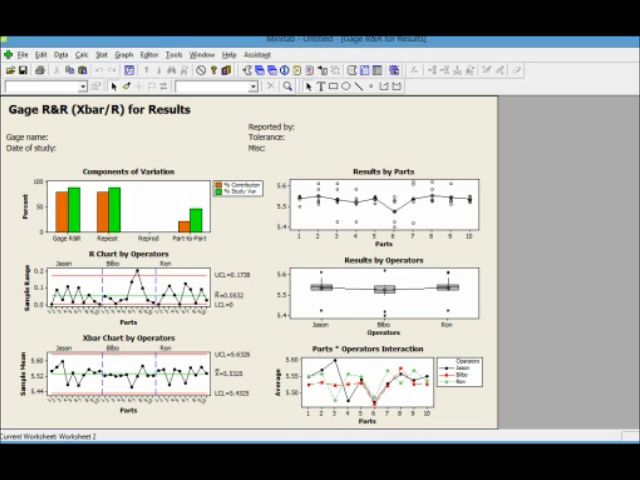
mouse_move(220, 307)
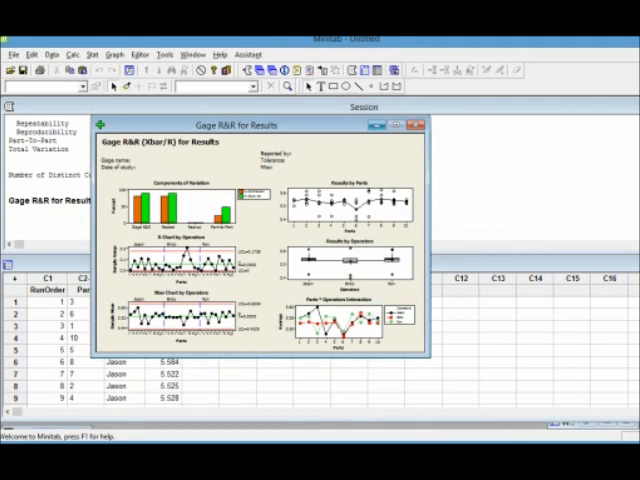
Minimize the graph and review the 88.71% Total Gage R&R session table.
left_click(416, 124)
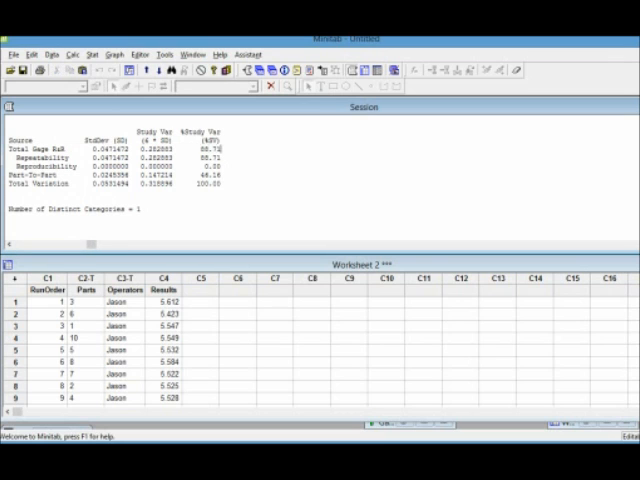
Scroll through Worksheet 2's study data.
left_click(164, 301)
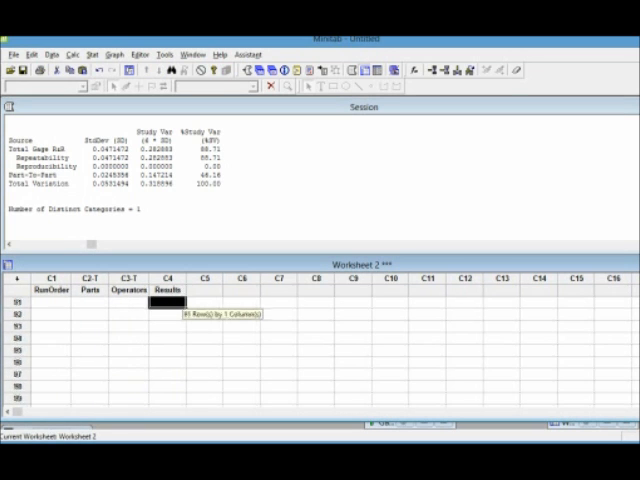
scroll("down", 3)
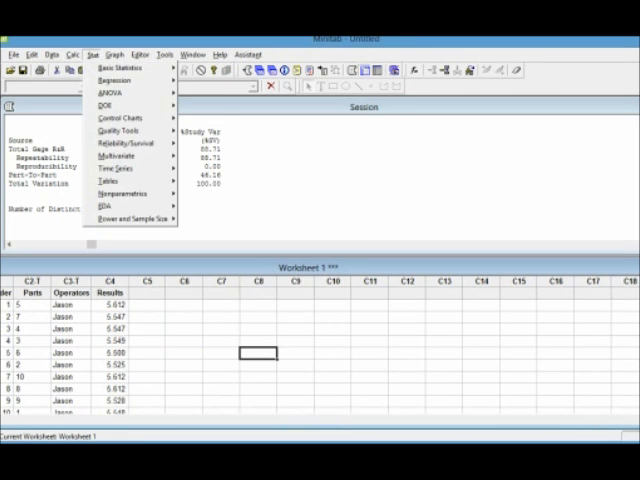
Show the Quality Tools submenu from the Stat menu over Worksheet 1.
left_click(120, 131)
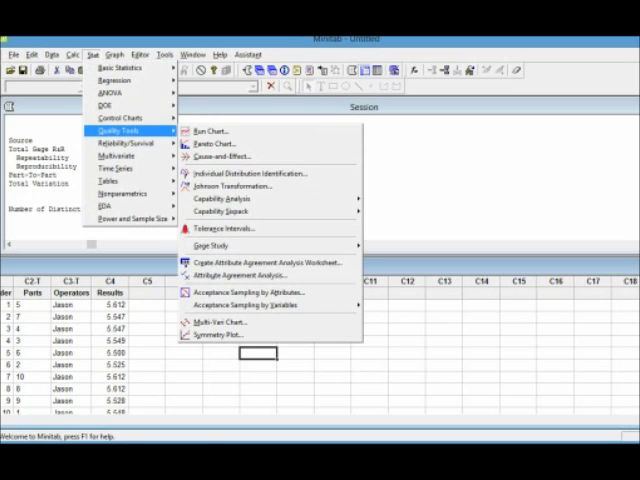
mouse_move(260, 291)
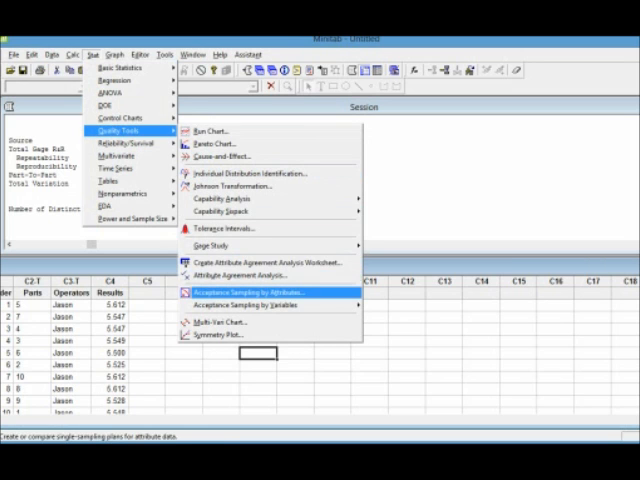
mouse_move(213, 243)
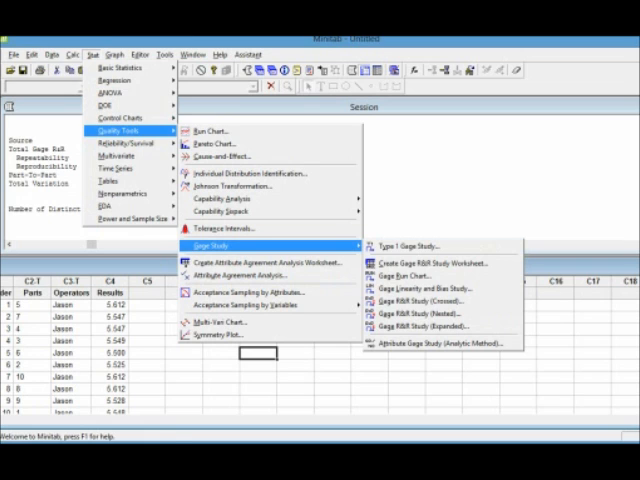
mouse_move(435, 316)
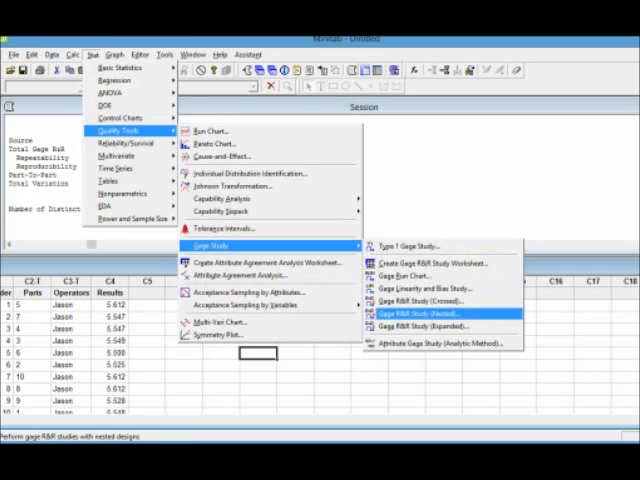
mouse_move(440, 300)
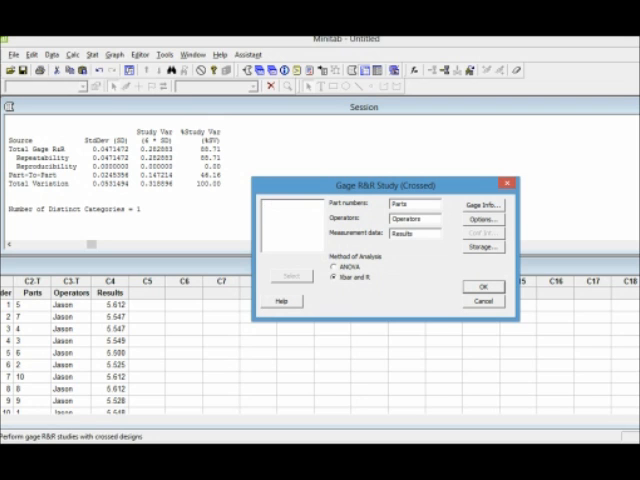
Open and dismiss the Xbar/R study Options twice unchanged, then bring up the Gage Info form.
left_click(482, 217)
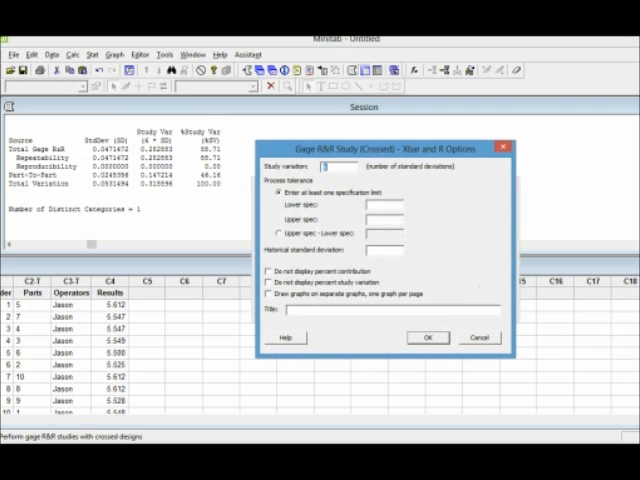
left_click(479, 337)
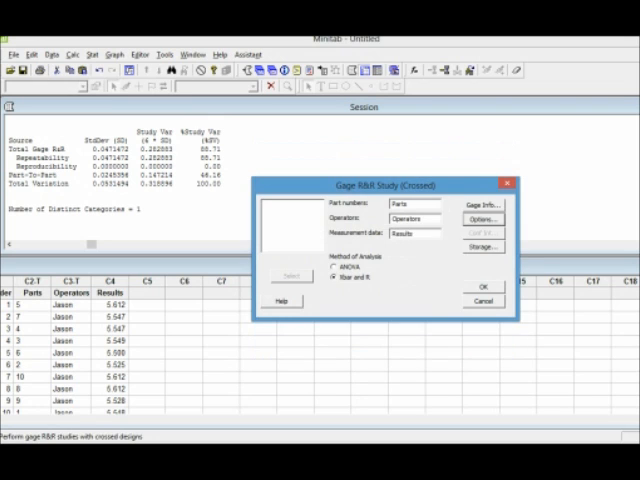
left_click(483, 215)
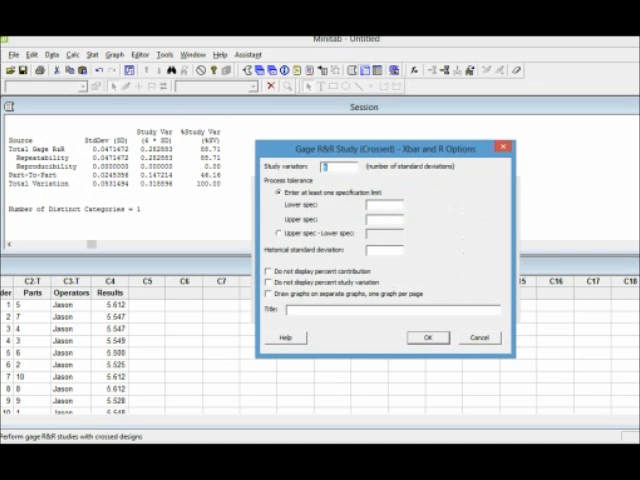
left_click(427, 337)
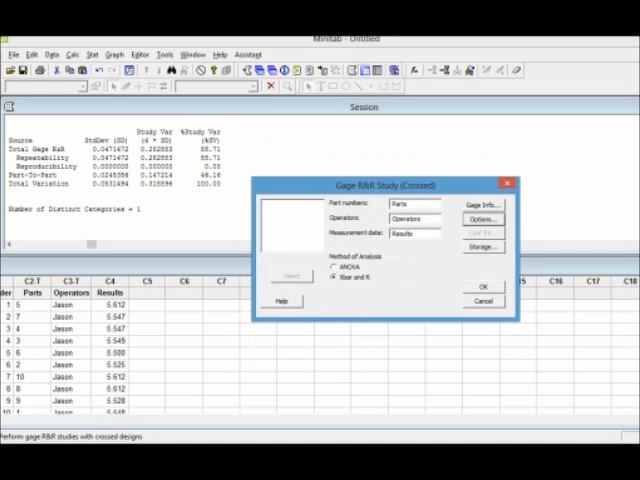
left_click(483, 218)
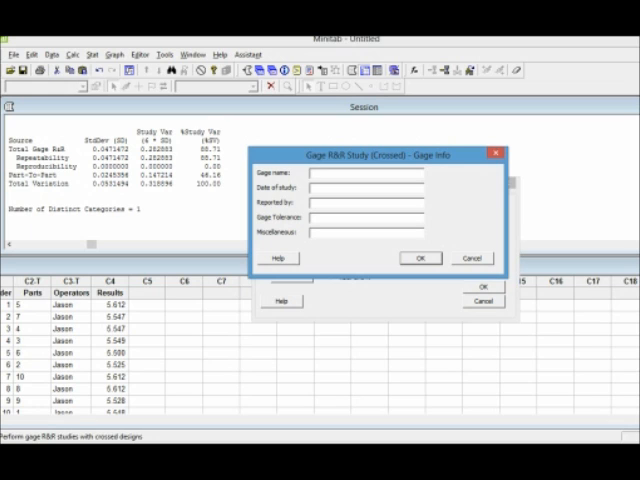
Enter 'Youtube example' as the gage name and confirm the Gage Info form.
type("y")
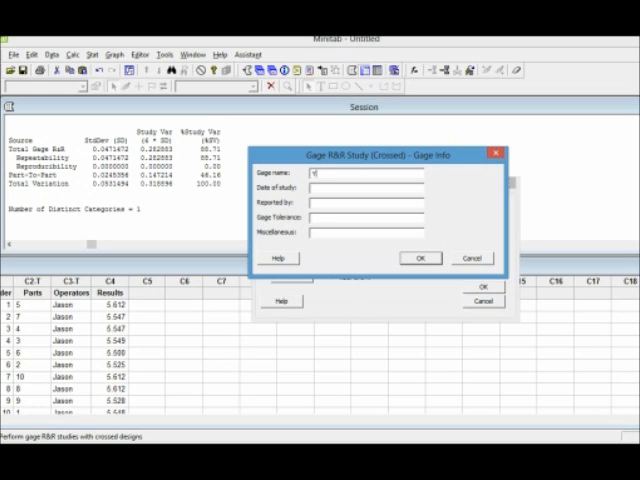
type("Youtube example")
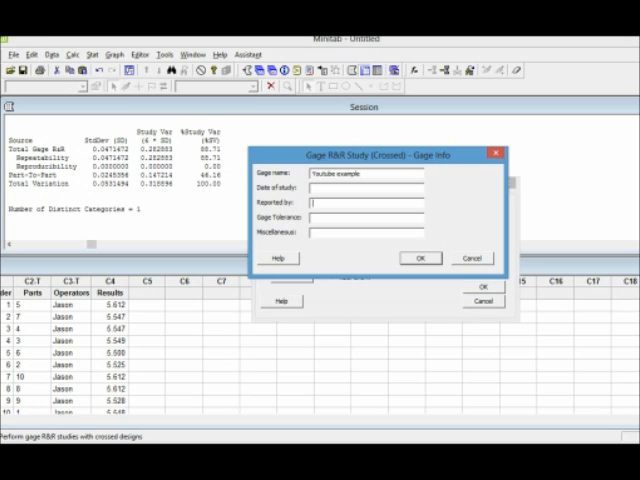
left_click(420, 258)
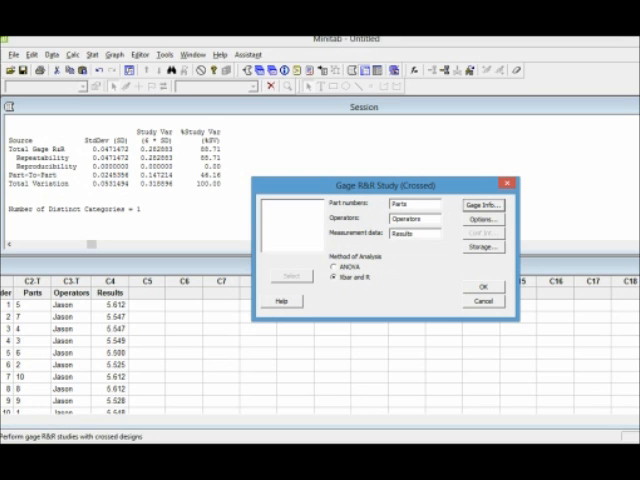
Run the Xbar/R Gage R&R study on the second data and maximize the resulting graph.
left_click(483, 285)
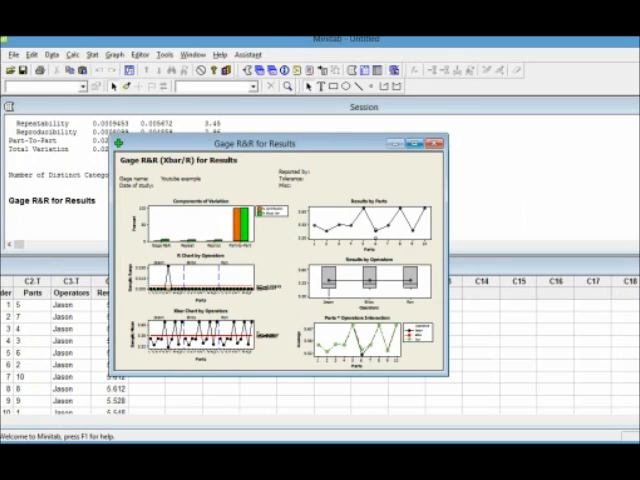
left_click(419, 143)
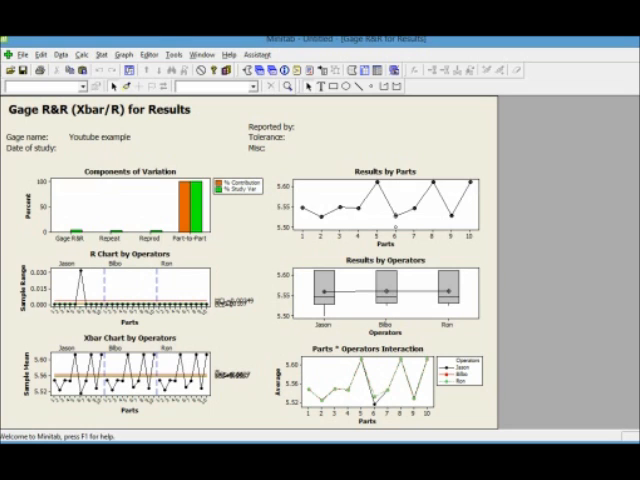
mouse_move(178, 263)
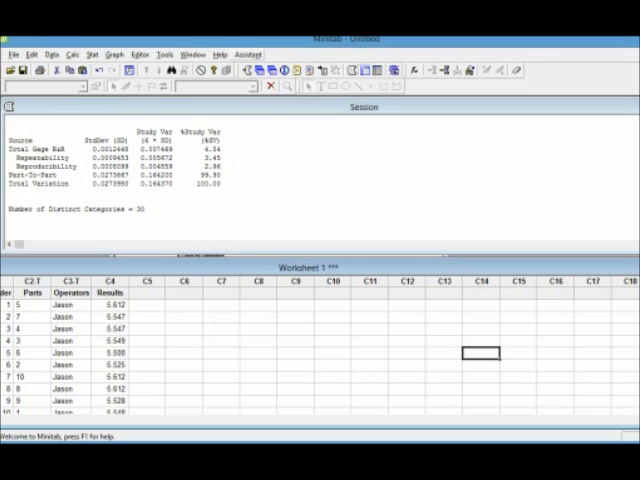
Review the session output (4.54% study variation, 30 distinct categories) and open the Assistant menu.
left_click(247, 53)
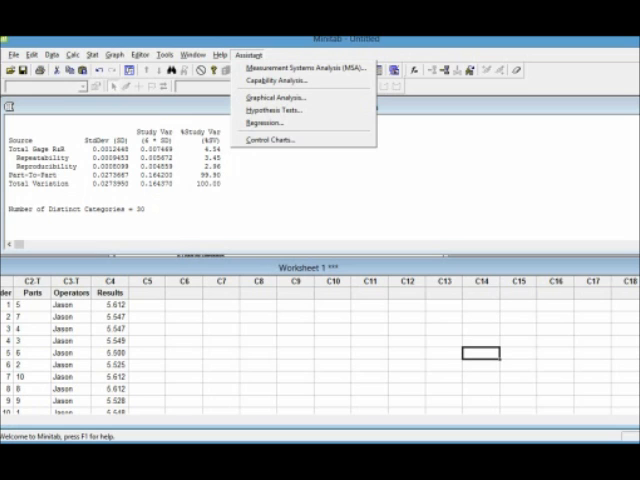